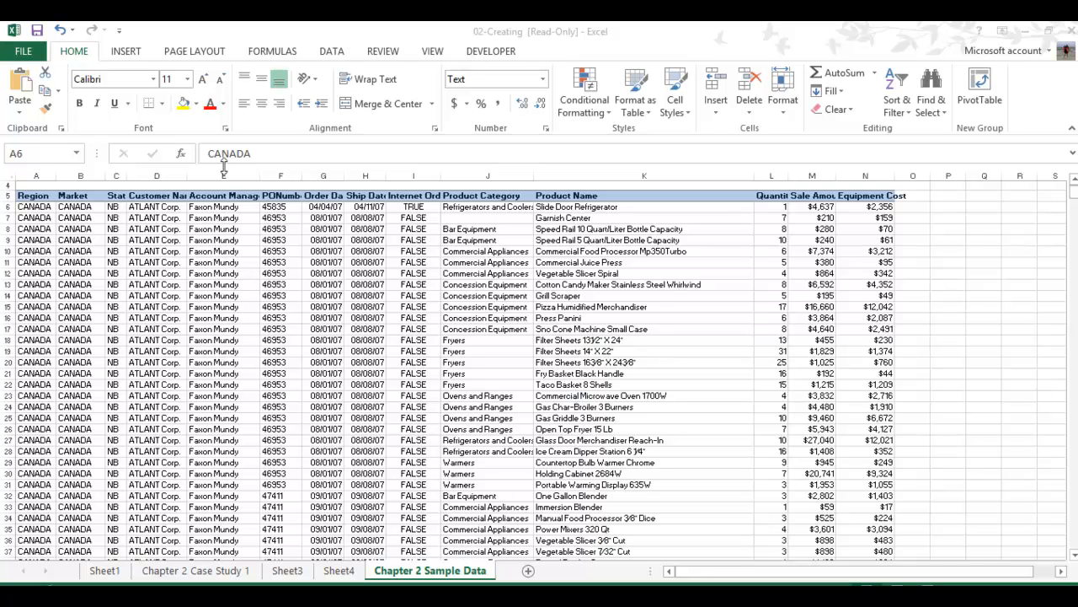
Select a cell inside the Chapter 2 sales data and bring up the Insert ribbon commands.
{"action": "left_click", "coordinate": [36, 206]}
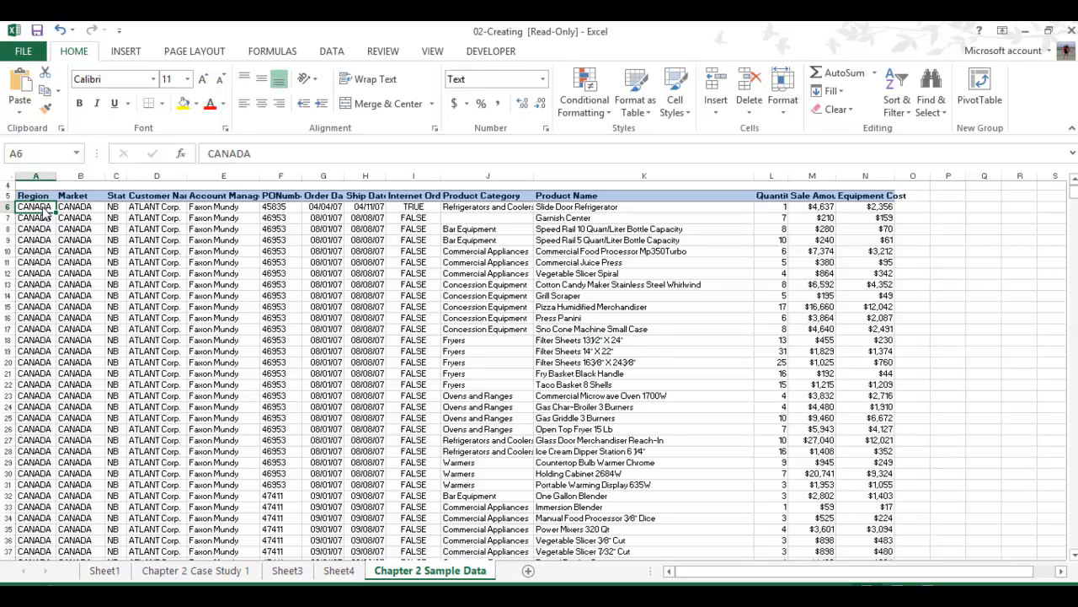
{"action": "left_click", "coordinate": [125, 51]}
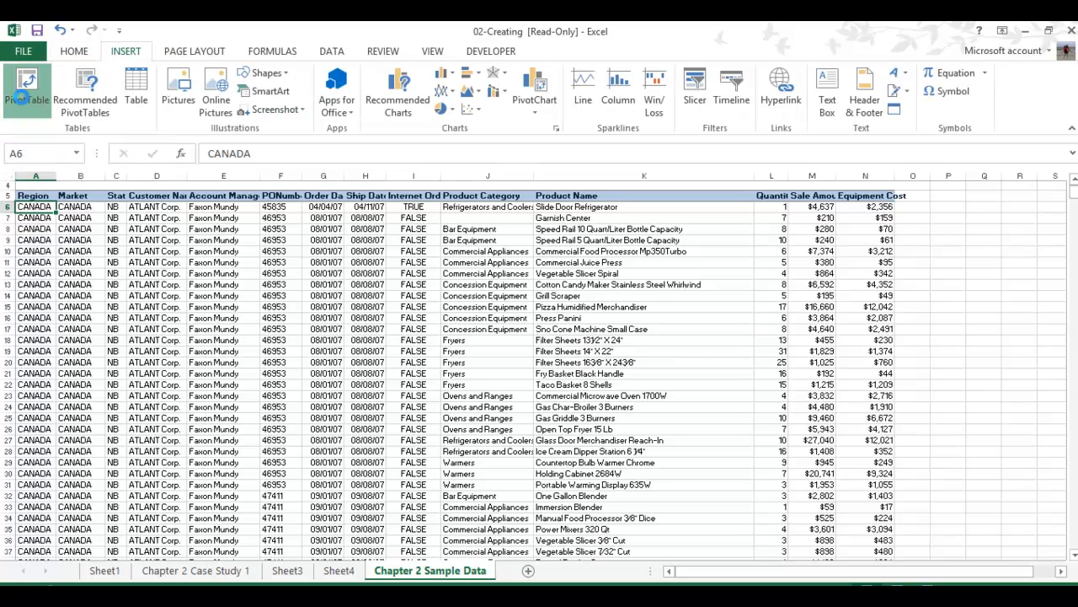
Create a PivotTable from the suggested sales data range on a new worksheet.
{"action": "left_click", "coordinate": [26, 89]}
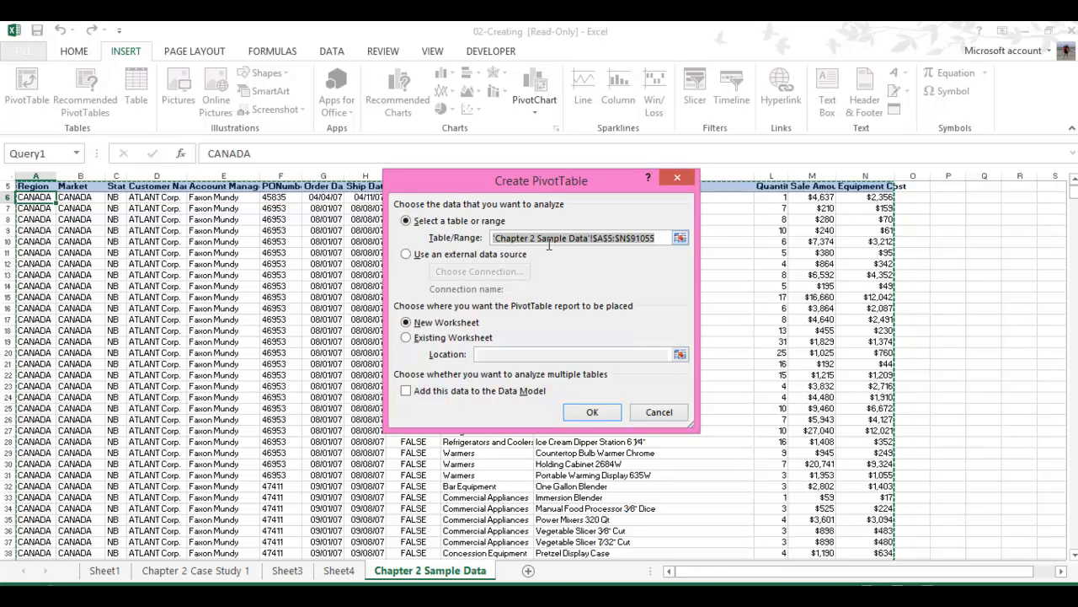
{"action": "mouse_move", "coordinate": [564, 253]}
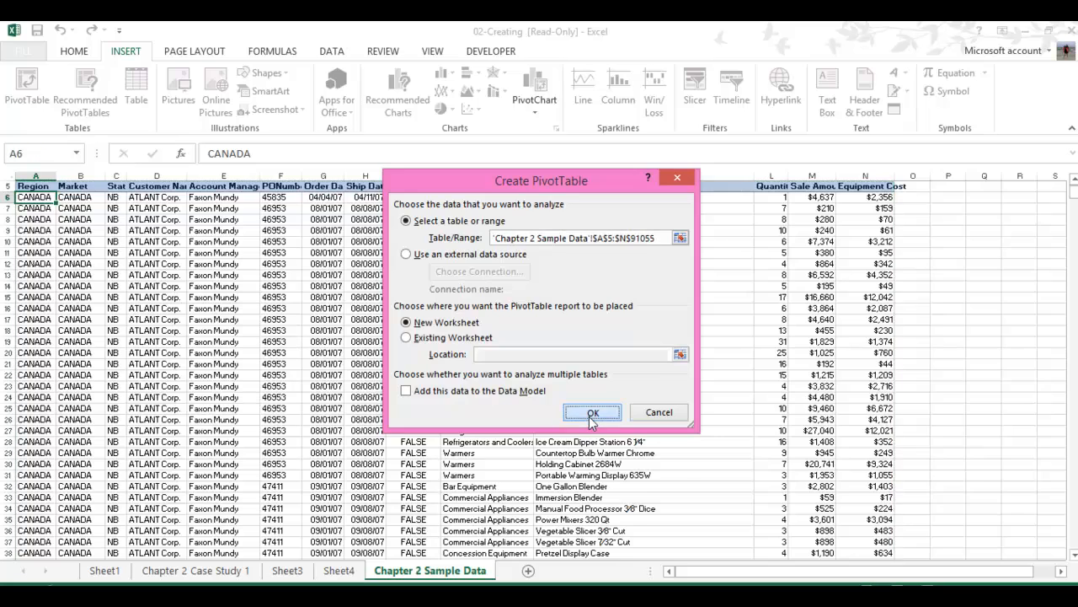
{"action": "left_click", "coordinate": [592, 412]}
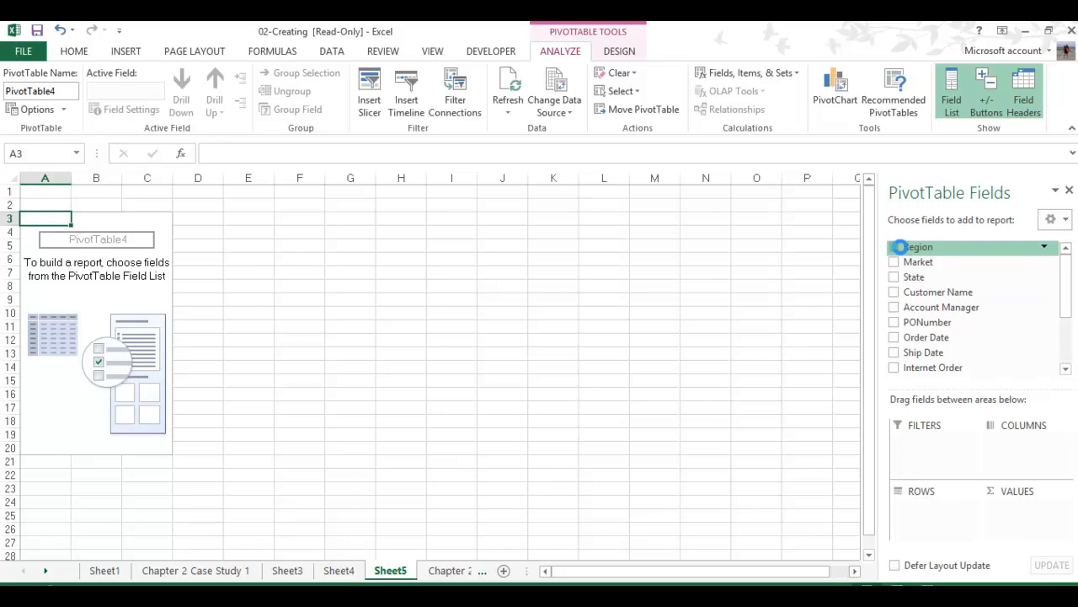
Add Region as PivotTable rows and Sum of Sale Amount as values.
{"action": "left_click", "coordinate": [893, 246]}
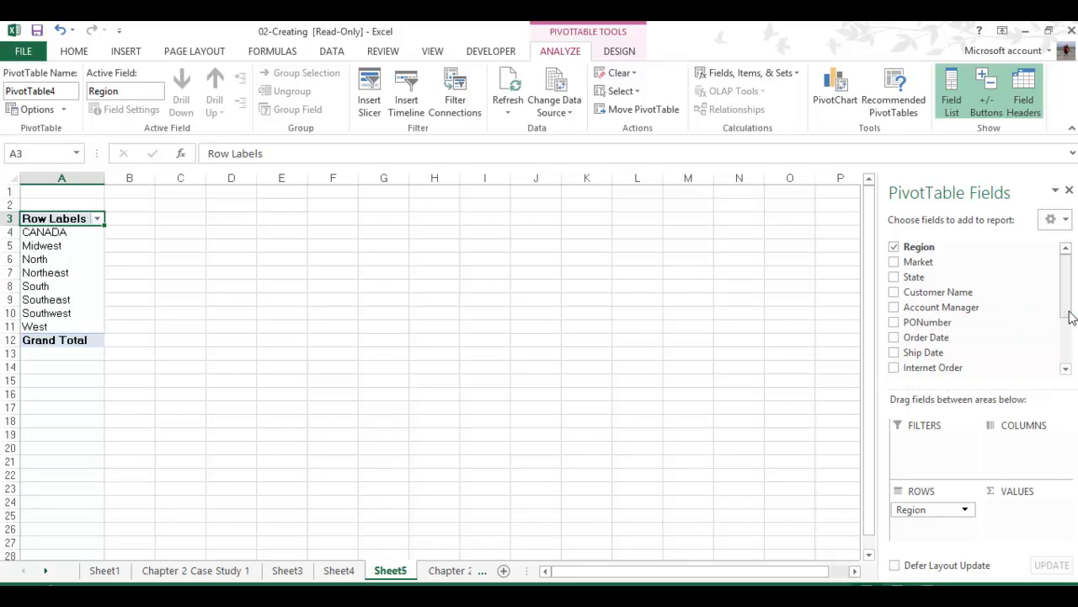
{"action": "scroll", "scroll_direction": "down", "scroll_amount": 3}
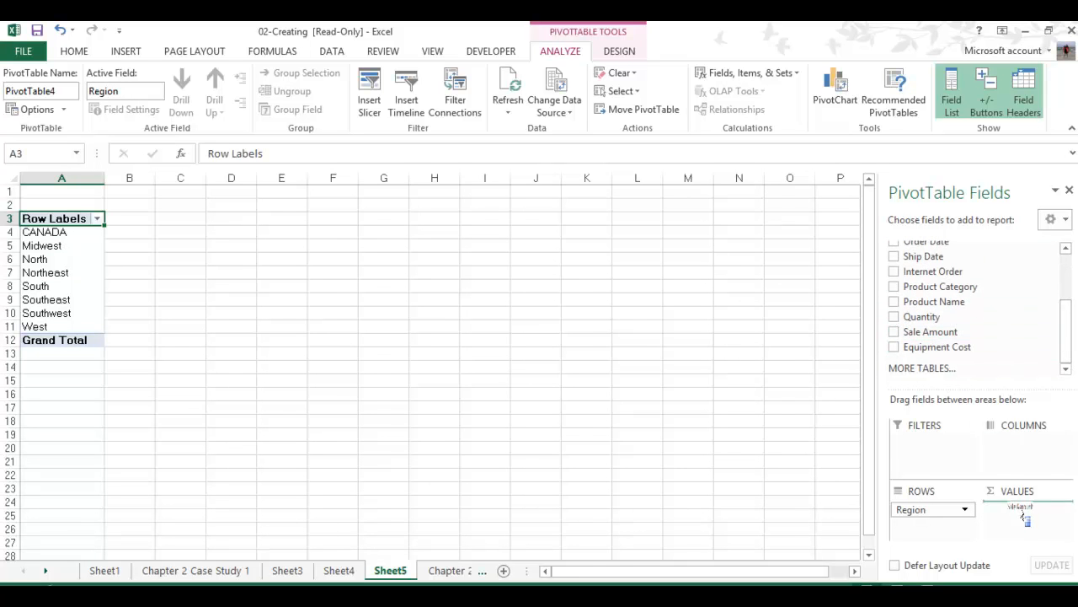
{"action": "left_click", "coordinate": [894, 331]}
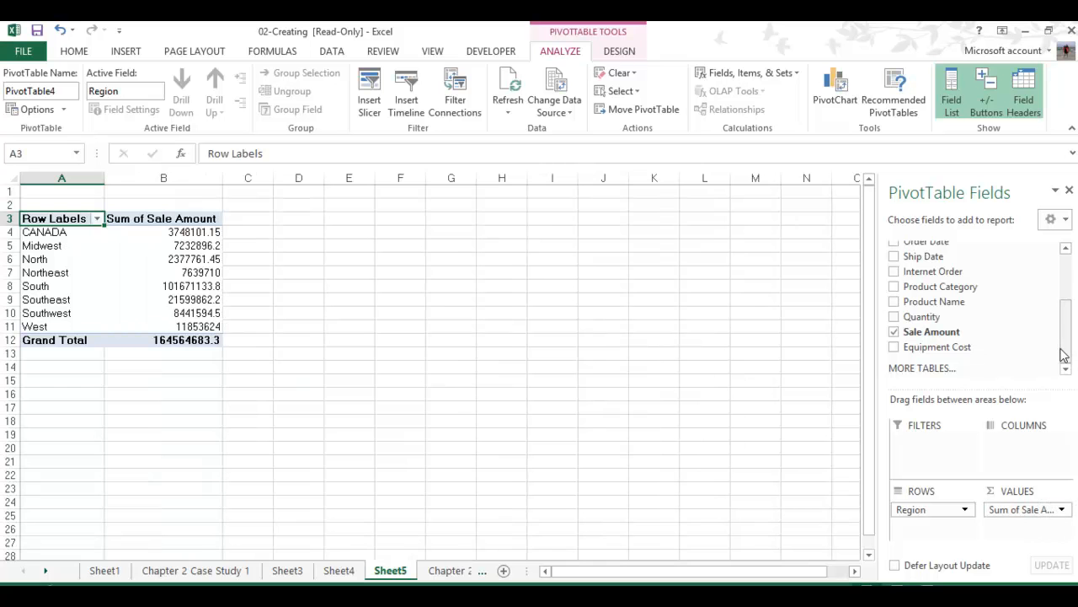
{"action": "scroll", "scroll_direction": "up", "scroll_amount": 3}
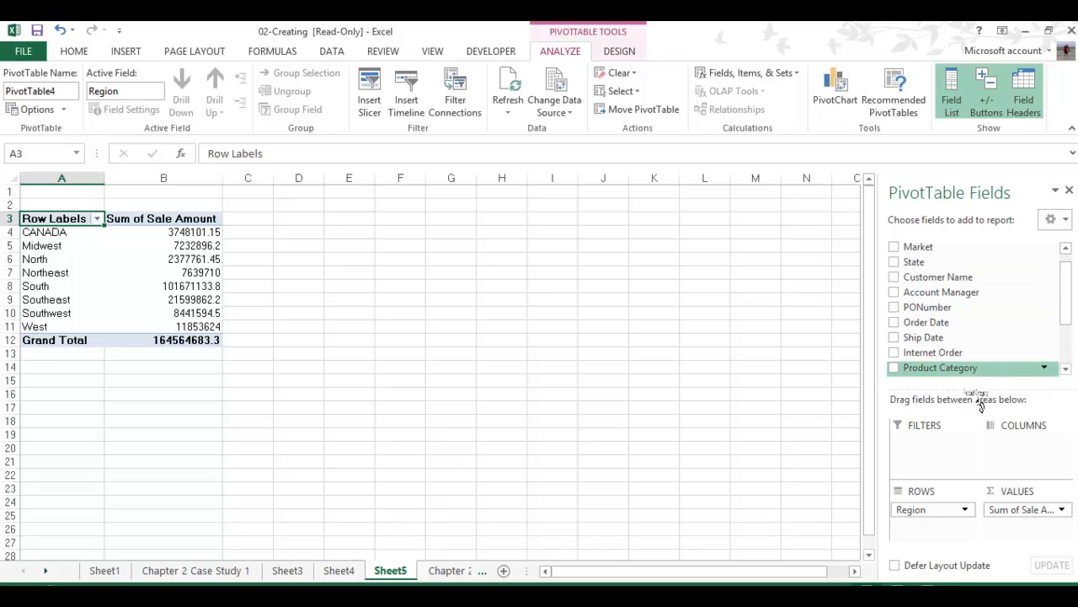
Spread Product Category across the columns, briefly adding then removing Market.
{"action": "left_click", "coordinate": [894, 367]}
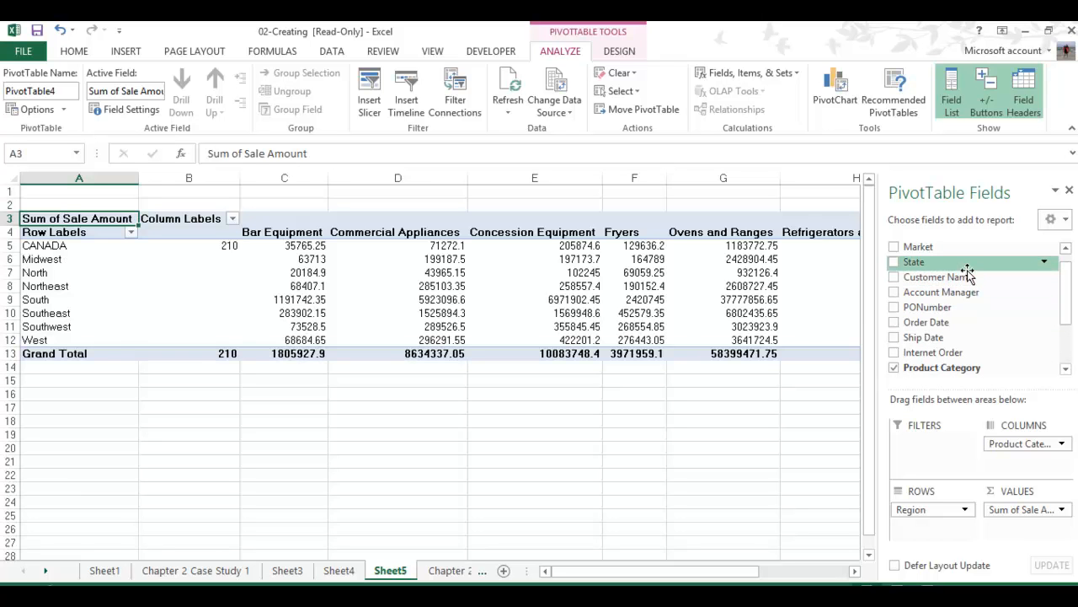
{"action": "mouse_move", "coordinate": [938, 276]}
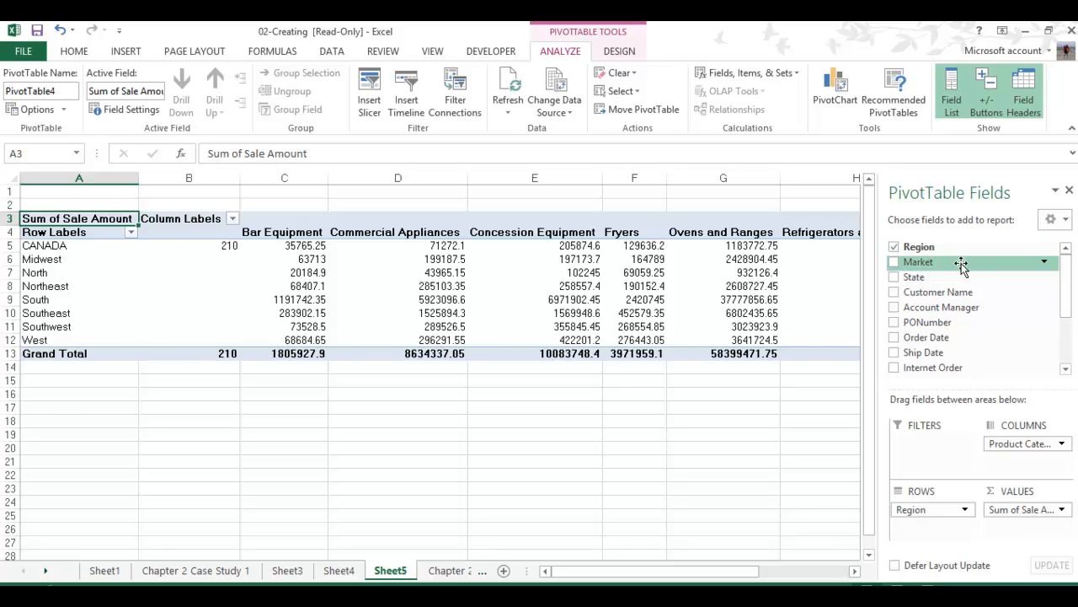
{"action": "left_click", "coordinate": [895, 261]}
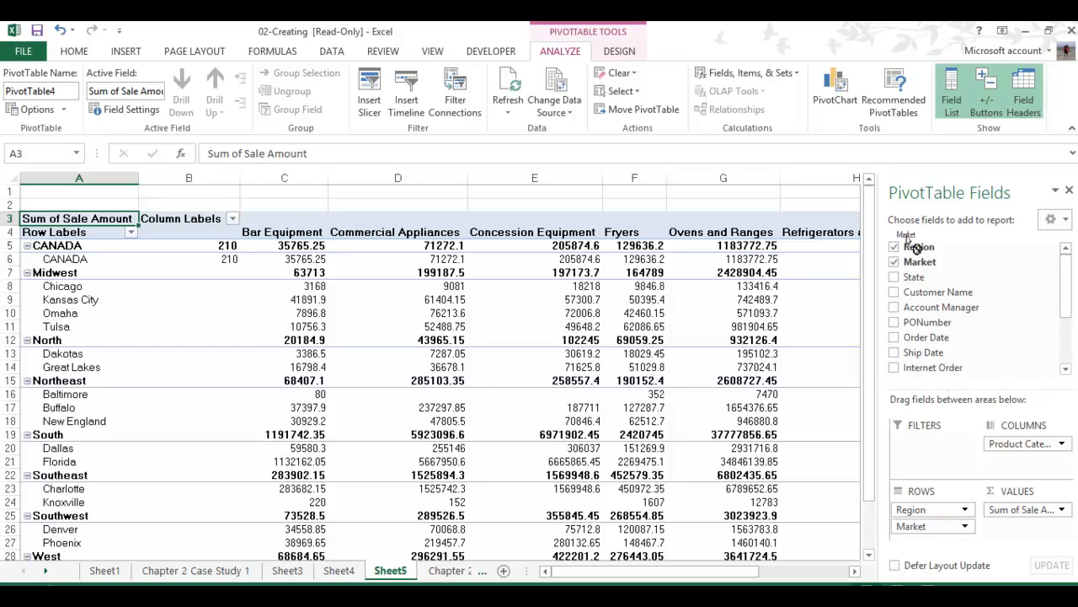
{"action": "left_click", "coordinate": [894, 261]}
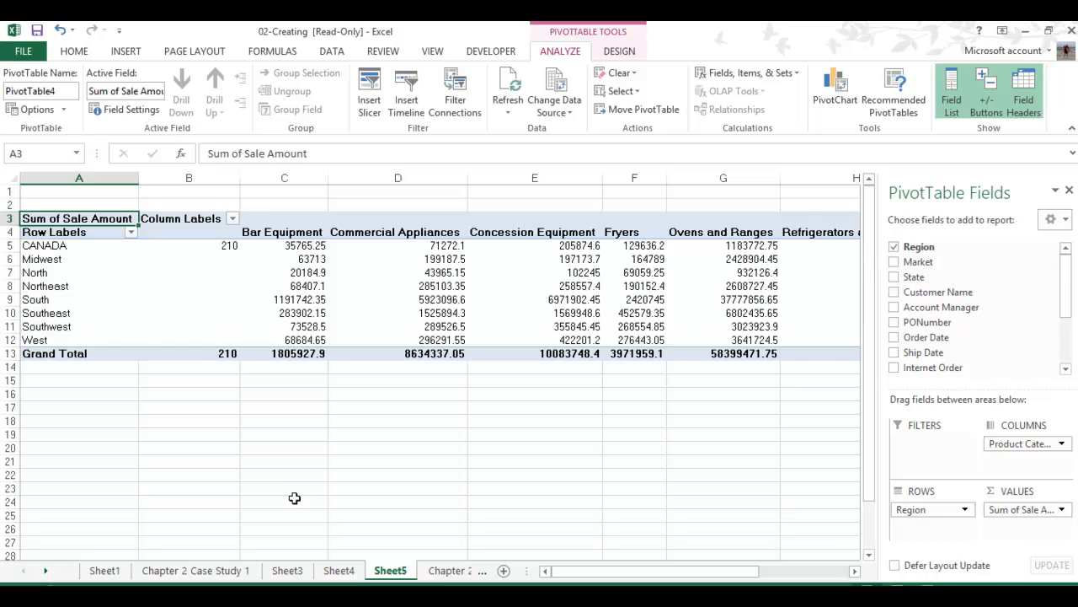
{"action": "mouse_move", "coordinate": [278, 488]}
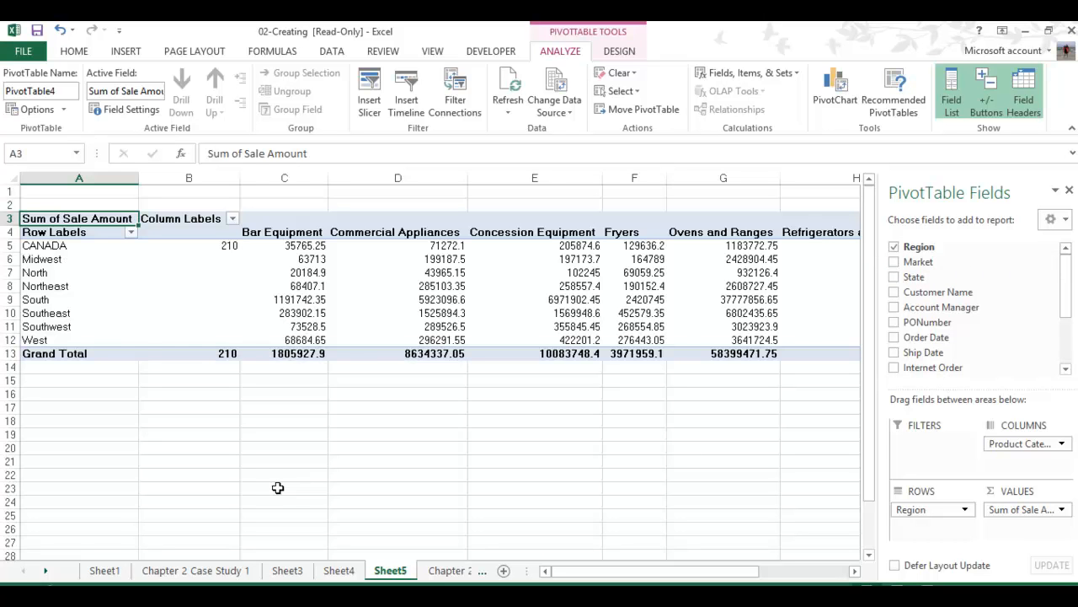
{"action": "mouse_move", "coordinate": [702, 441]}
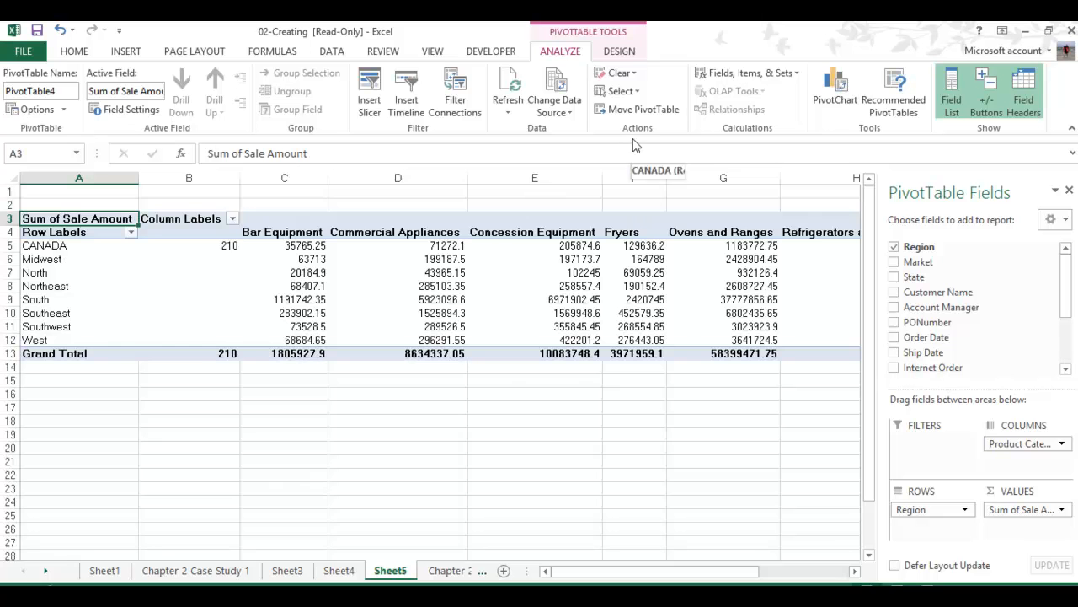
{"action": "mouse_move", "coordinate": [384, 81]}
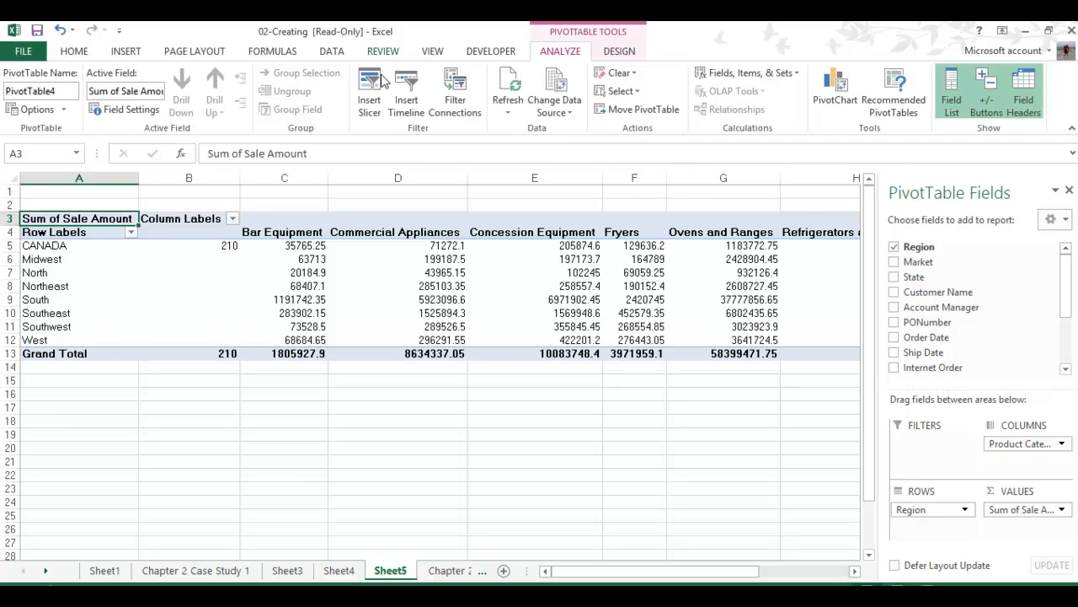
Insert Region and Market slicers for the PivotTable on Sheet5.
{"action": "left_click", "coordinate": [126, 51]}
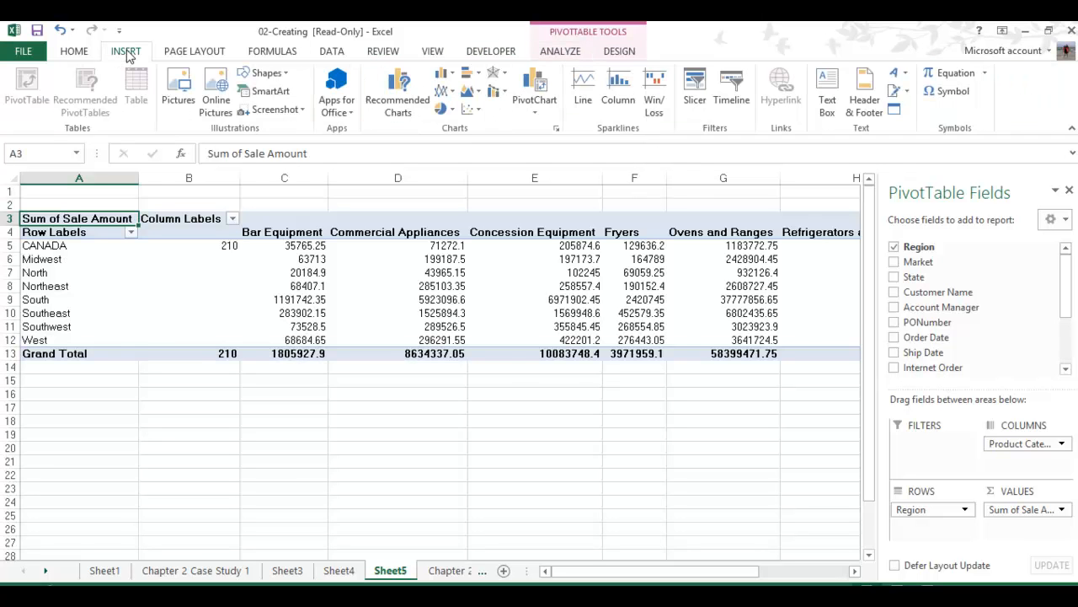
{"action": "mouse_move", "coordinate": [59, 251]}
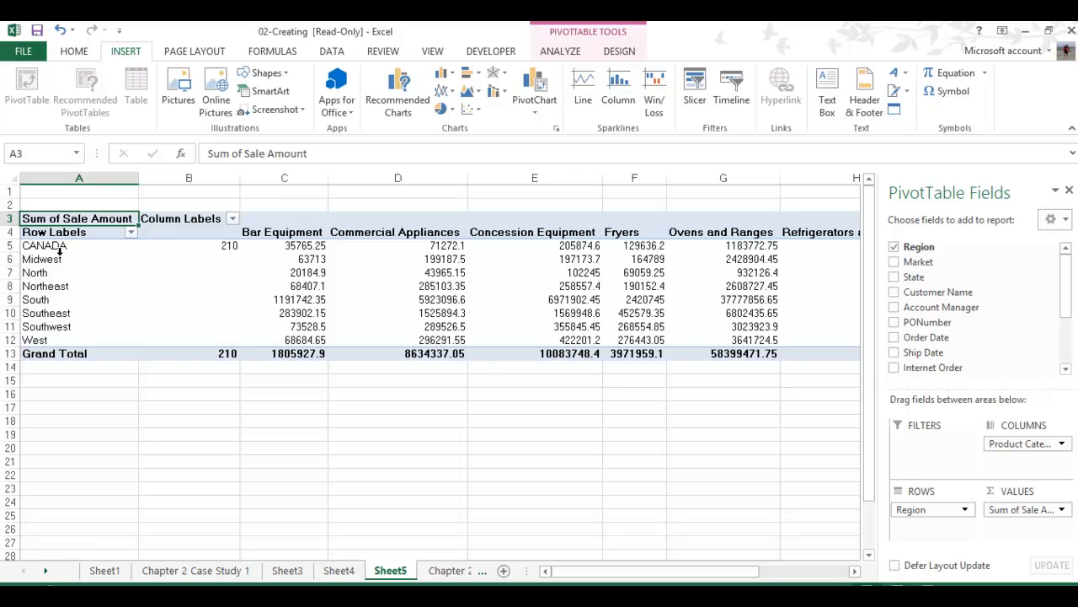
{"action": "left_click", "coordinate": [54, 231]}
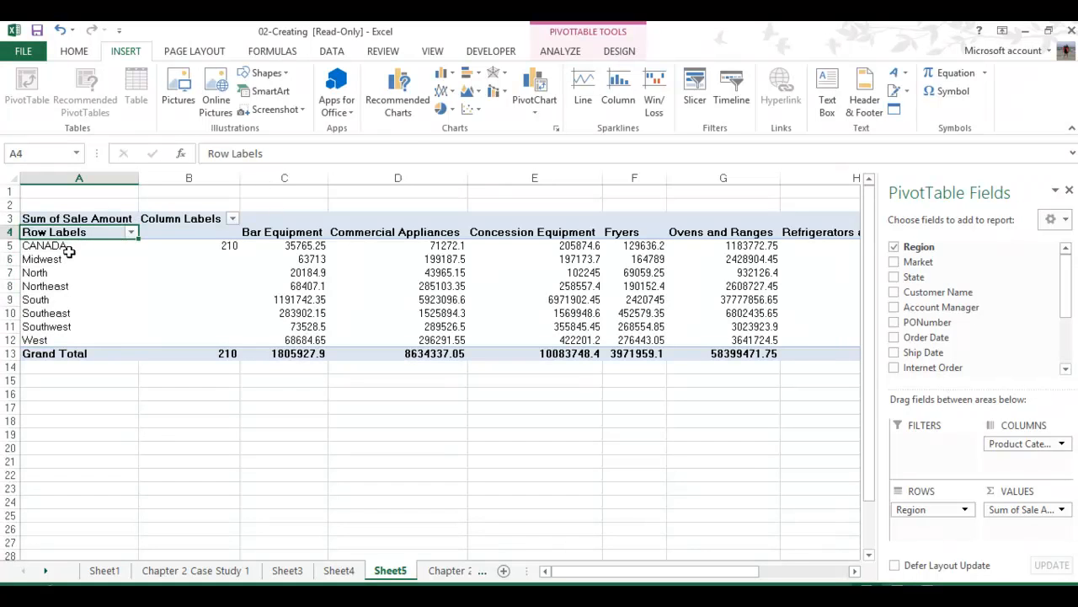
{"action": "mouse_move", "coordinate": [695, 86]}
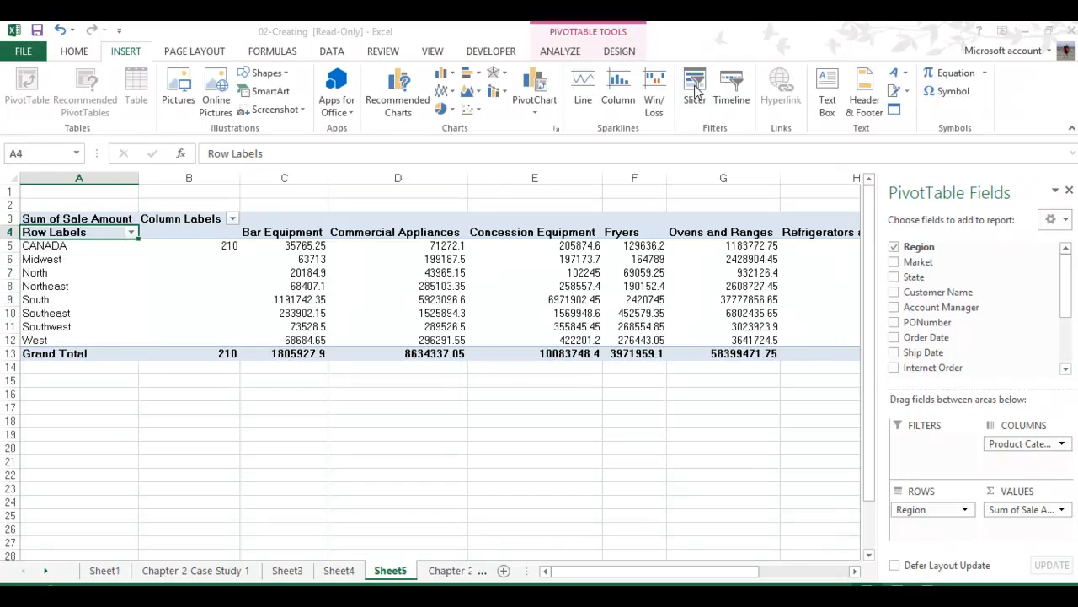
{"action": "left_click", "coordinate": [694, 87]}
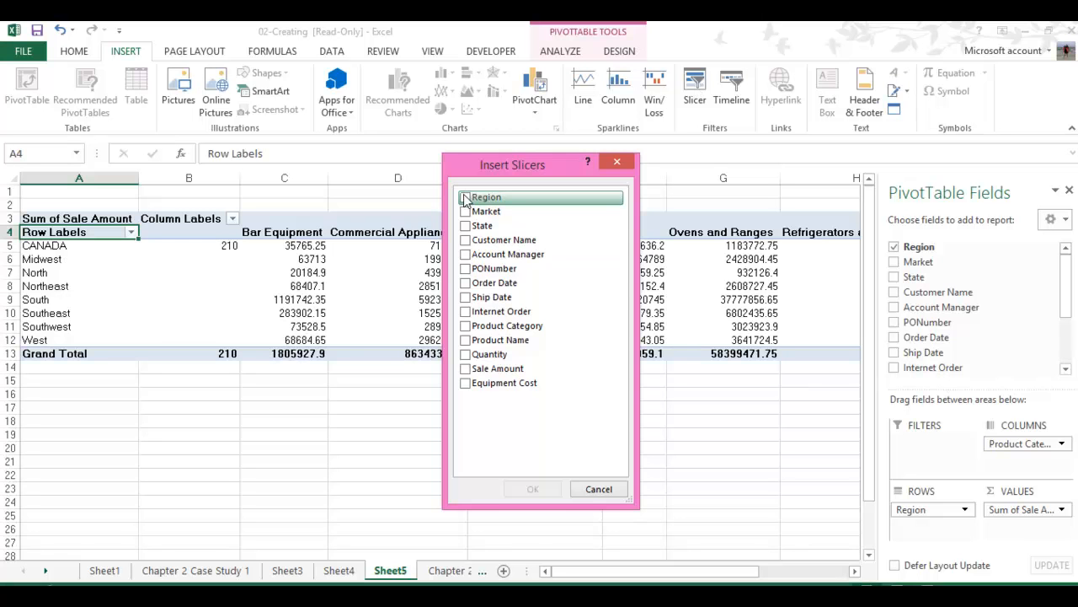
{"action": "left_click", "coordinate": [465, 197]}
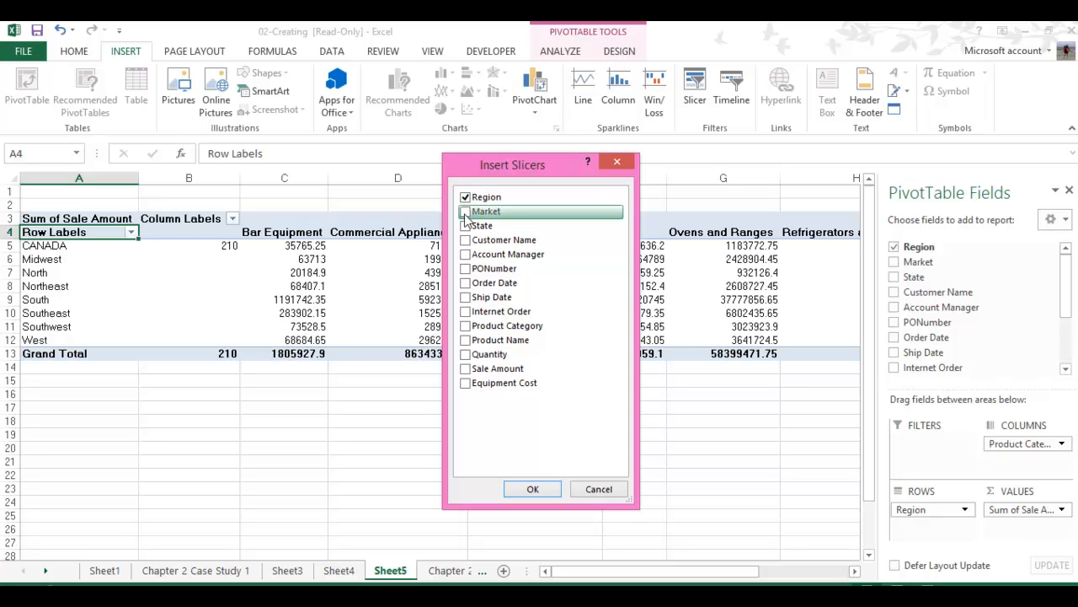
{"action": "left_click", "coordinate": [465, 210]}
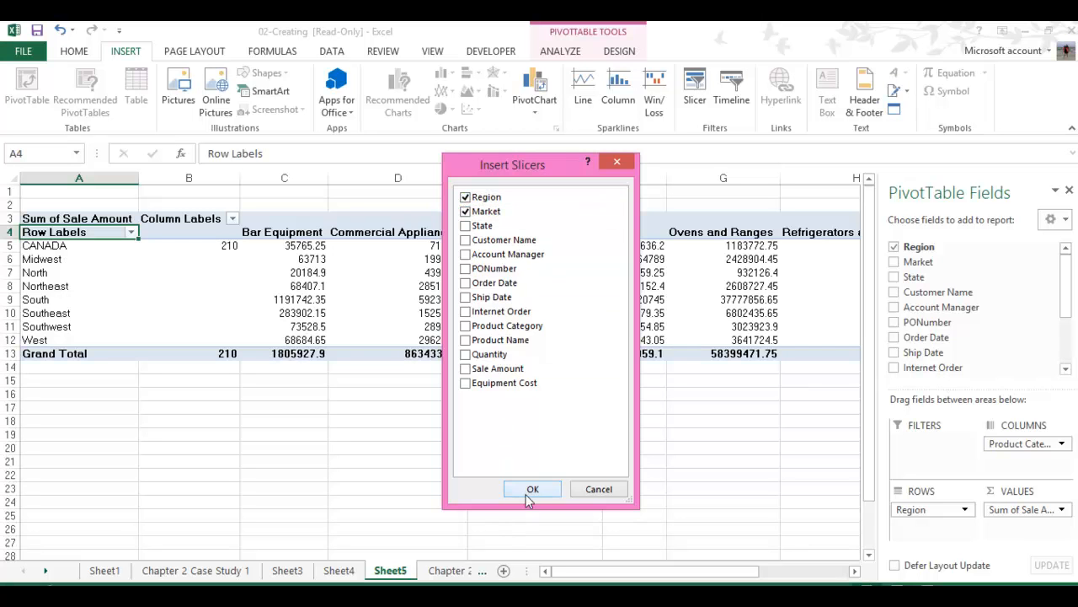
{"action": "left_click", "coordinate": [532, 489]}
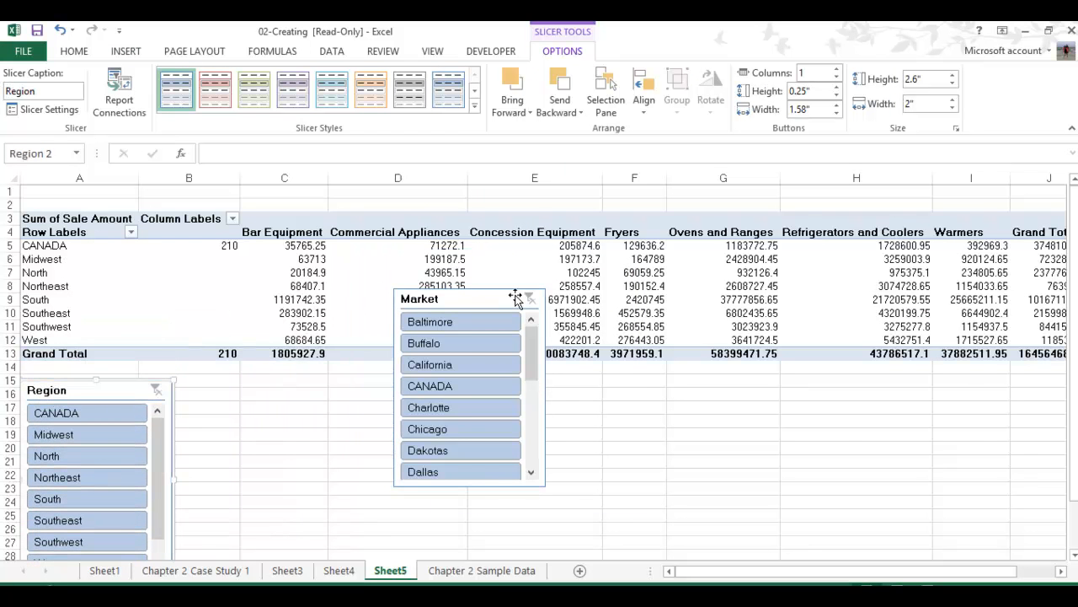
Move the Market slicer beside the Region slicer below the PivotTable.
{"action": "left_click_drag", "start_coordinate": [468, 299], "coordinate": [261, 385]}
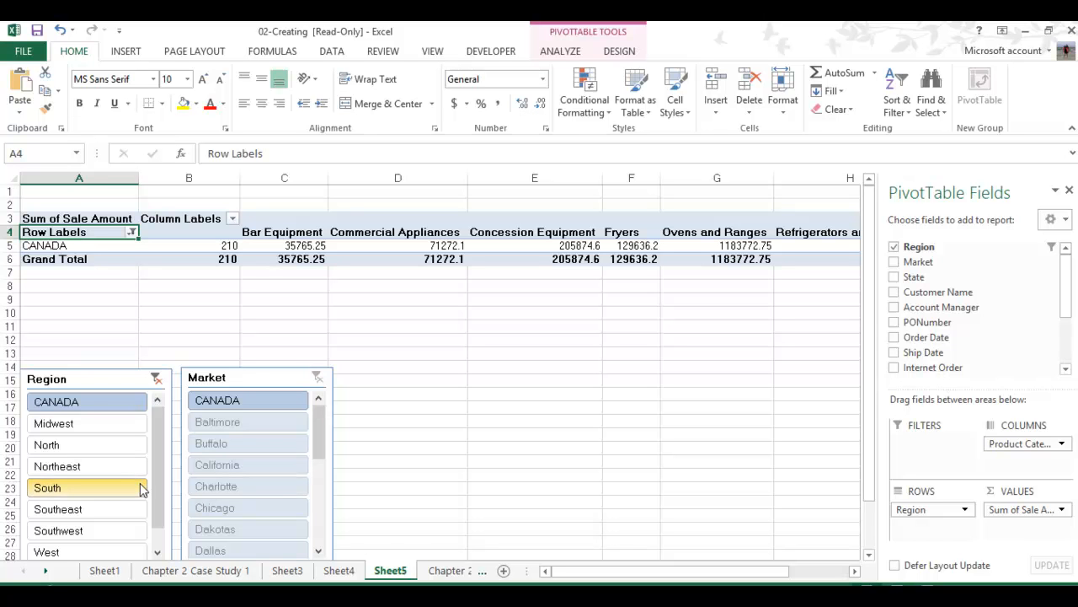
{"action": "mouse_move", "coordinate": [115, 493]}
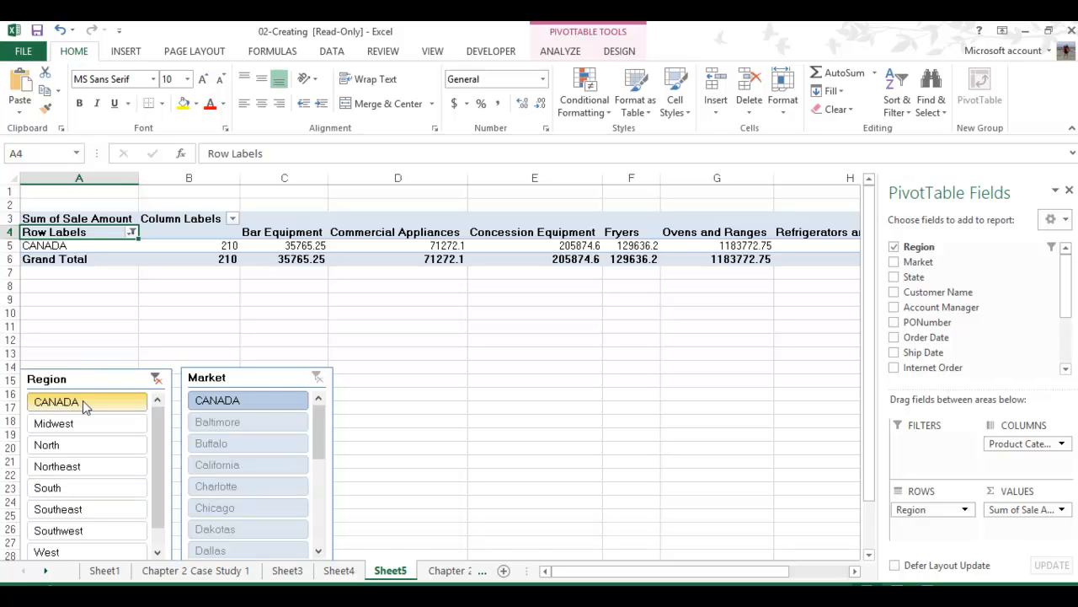
Try Southeast, South, Northeast and North in the Region slicer, ending on South, then select the slicer.
{"action": "left_click", "coordinate": [53, 423]}
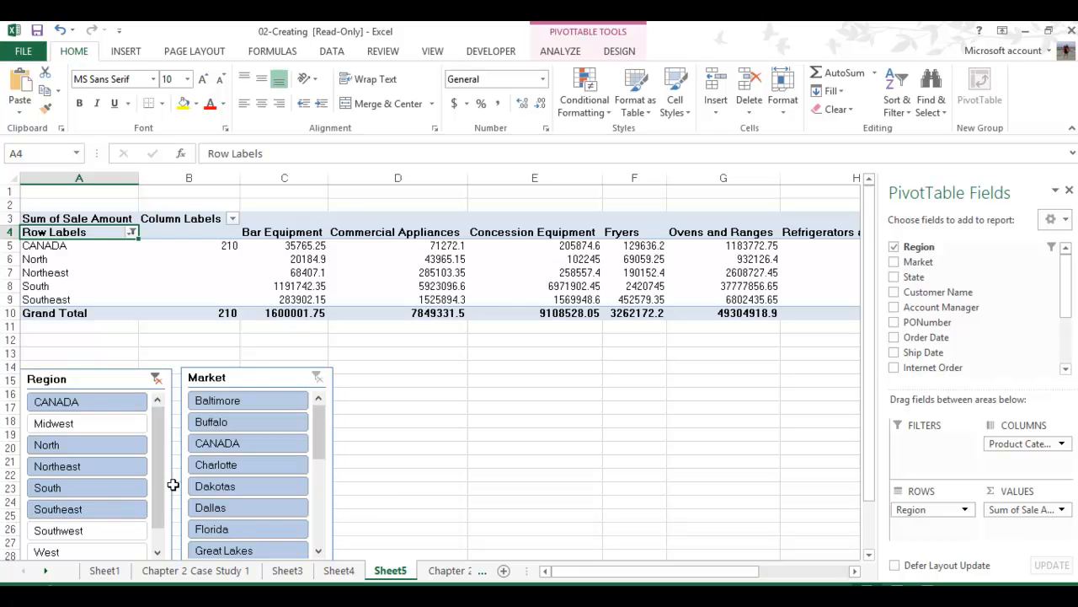
{"action": "left_click", "coordinate": [87, 508]}
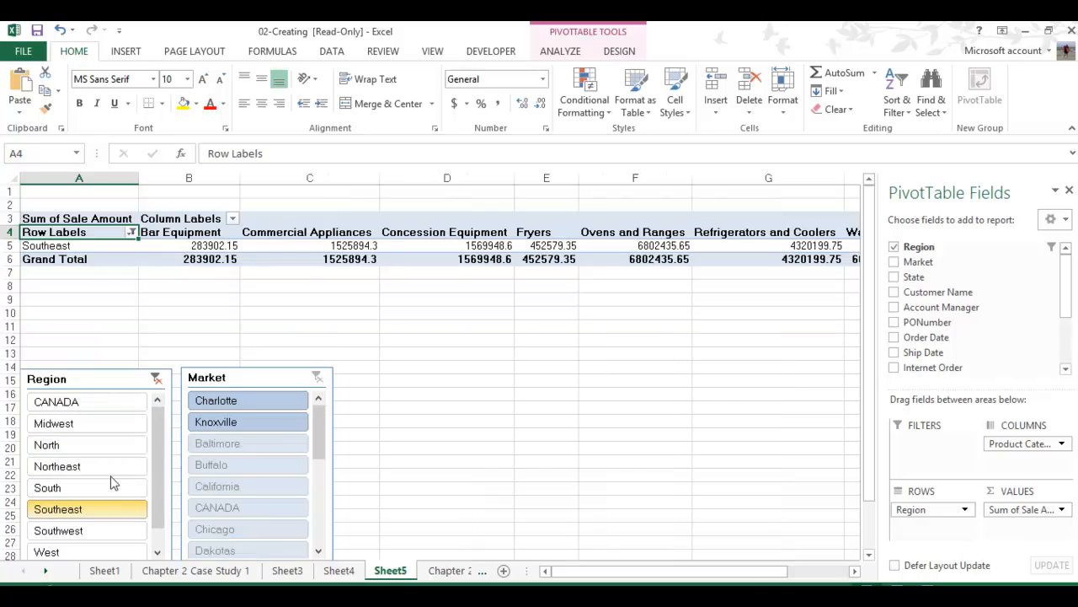
{"action": "left_click", "coordinate": [58, 466]}
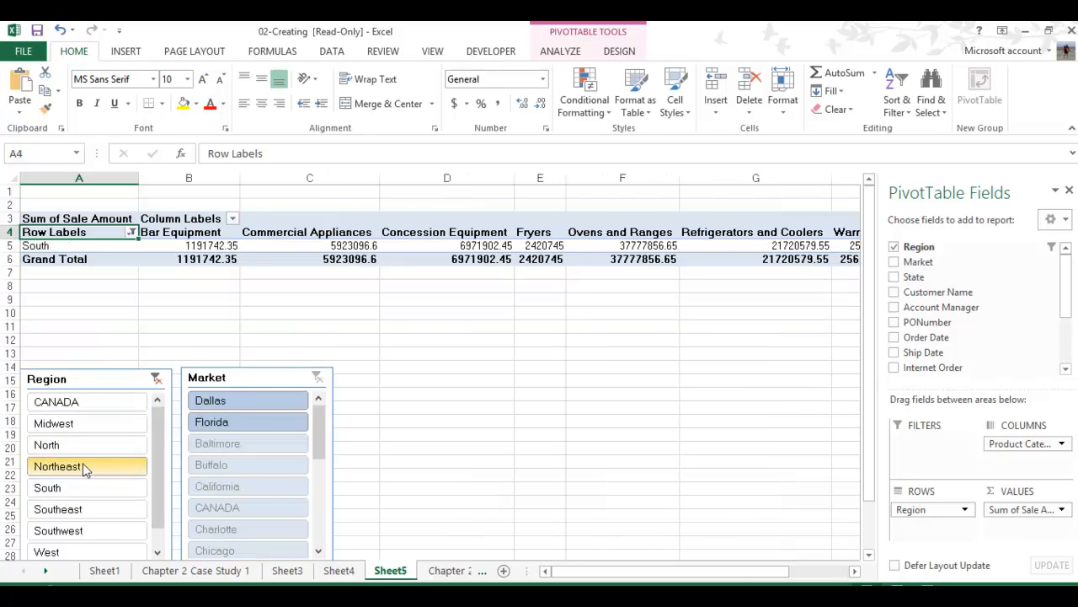
{"action": "left_click", "coordinate": [63, 466]}
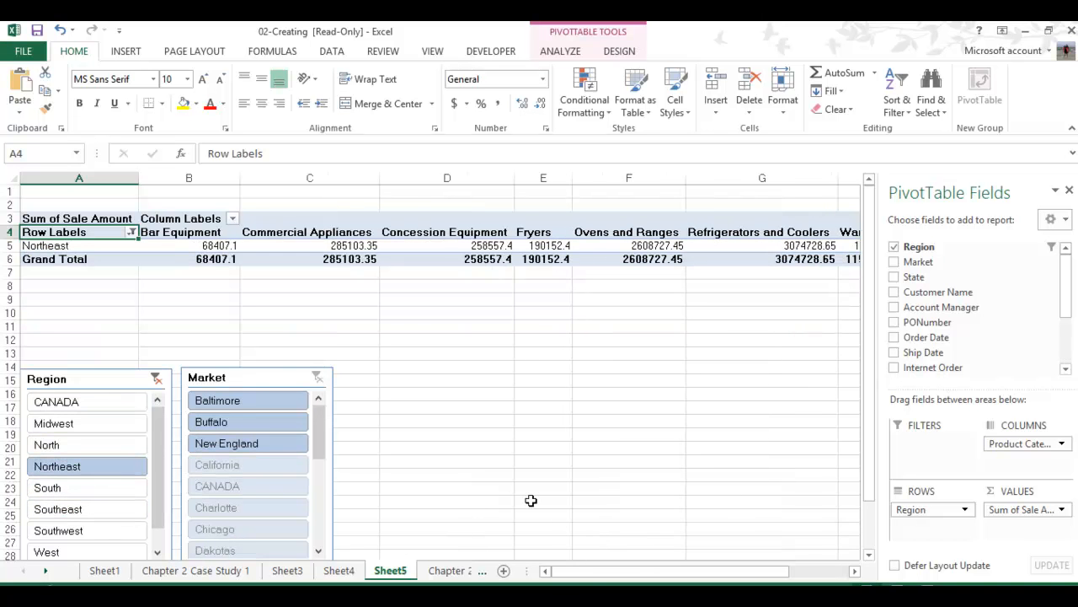
{"action": "mouse_move", "coordinate": [272, 373]}
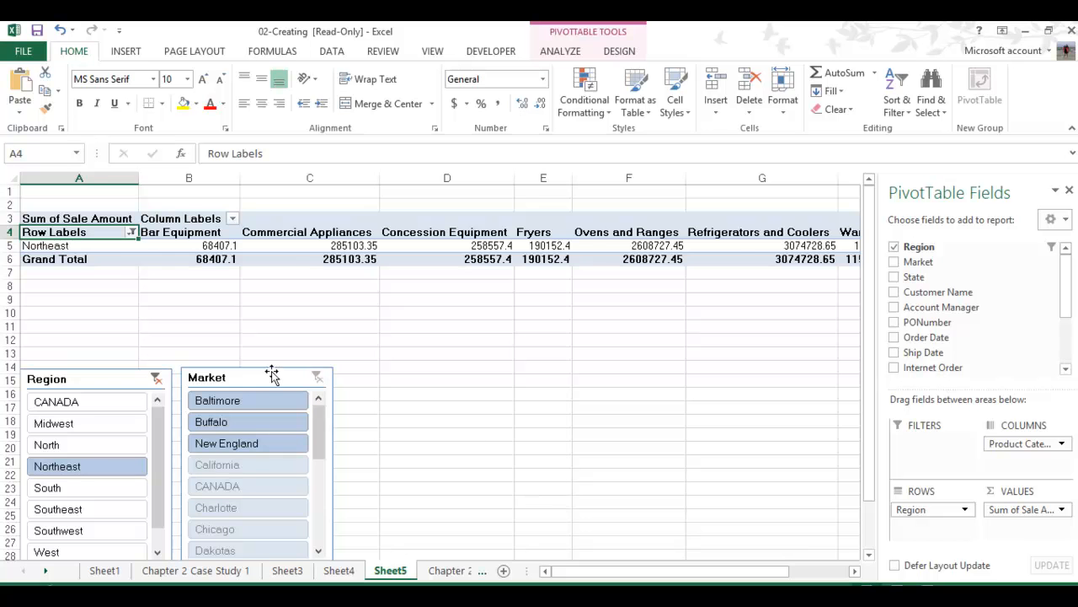
{"action": "left_click", "coordinate": [57, 401]}
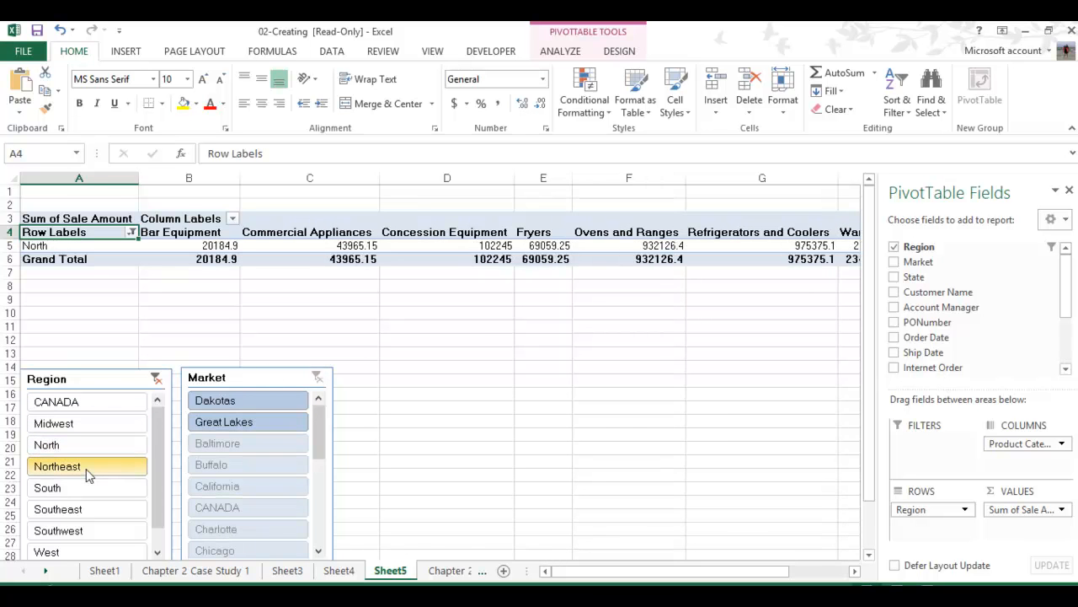
{"action": "left_click", "coordinate": [47, 488]}
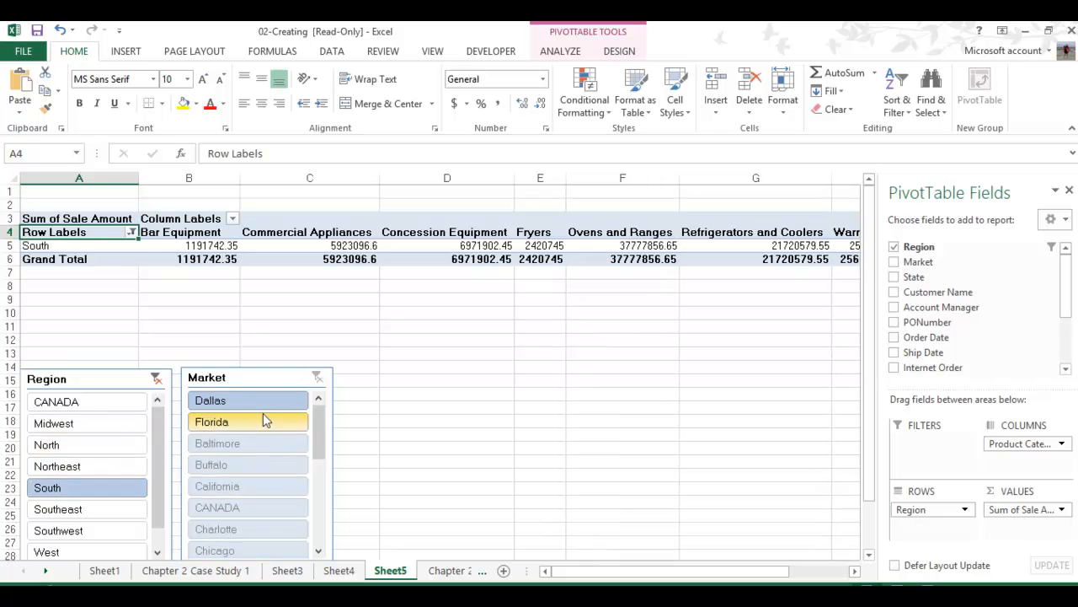
{"action": "left_click", "coordinate": [47, 377]}
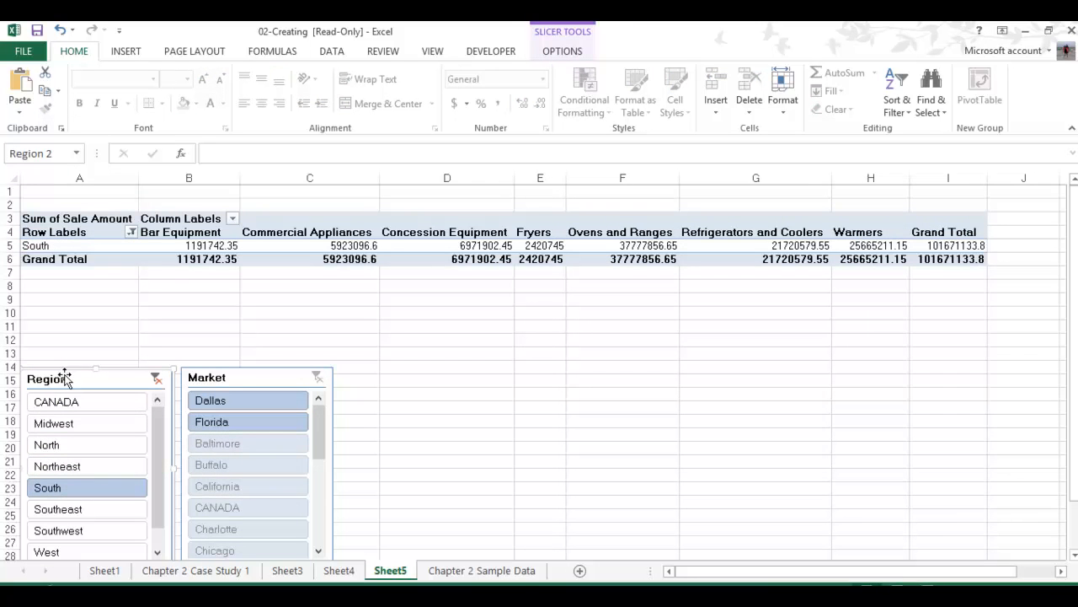